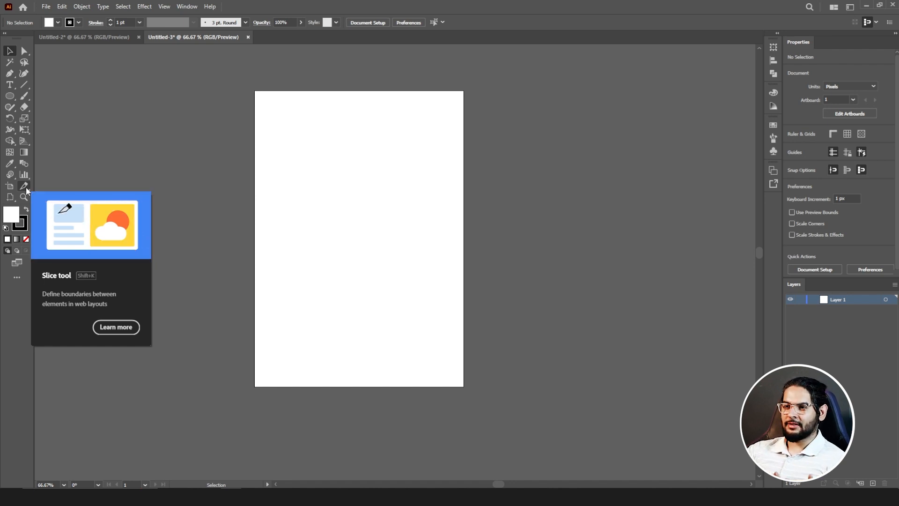
- Draw a large circle across the artboard with the Ellipse tool
left_click(9, 96)
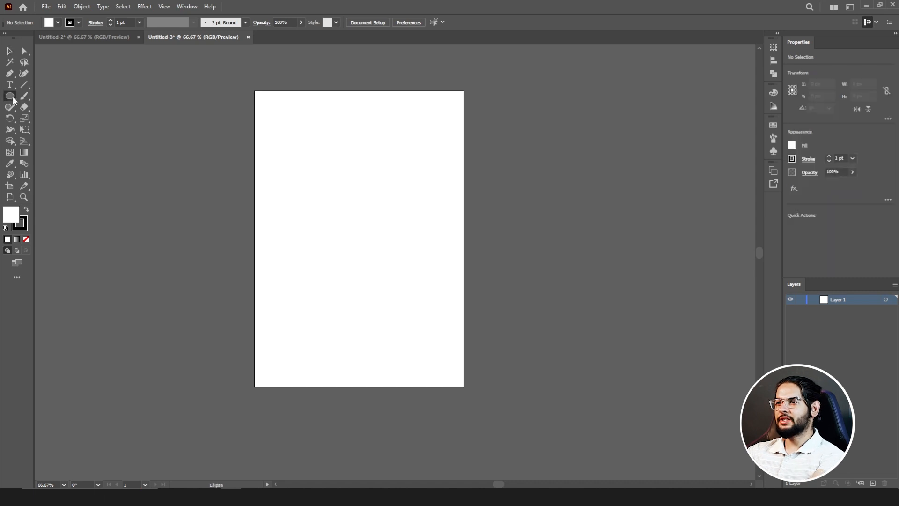
left_click_drag(354, 220, 446, 262)
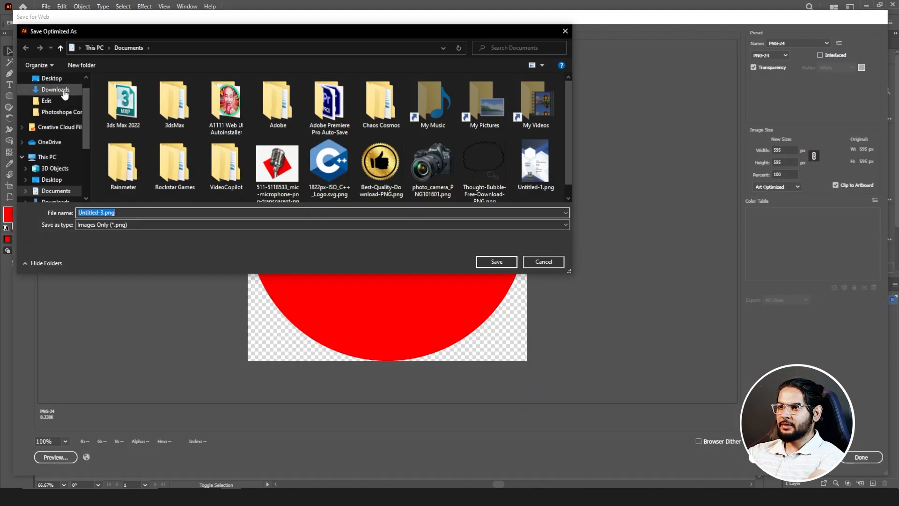
- Save the optimized circle image to the Desktop
left_click(51, 96)
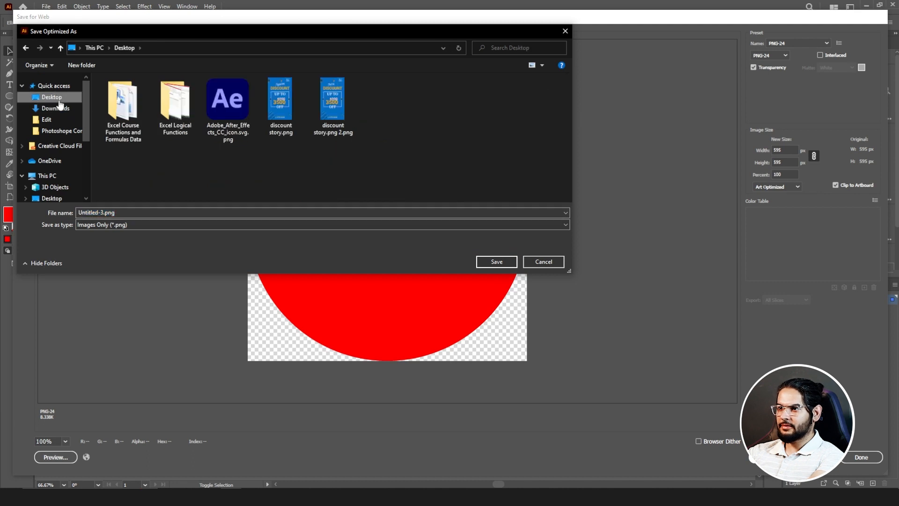
left_click(541, 261)
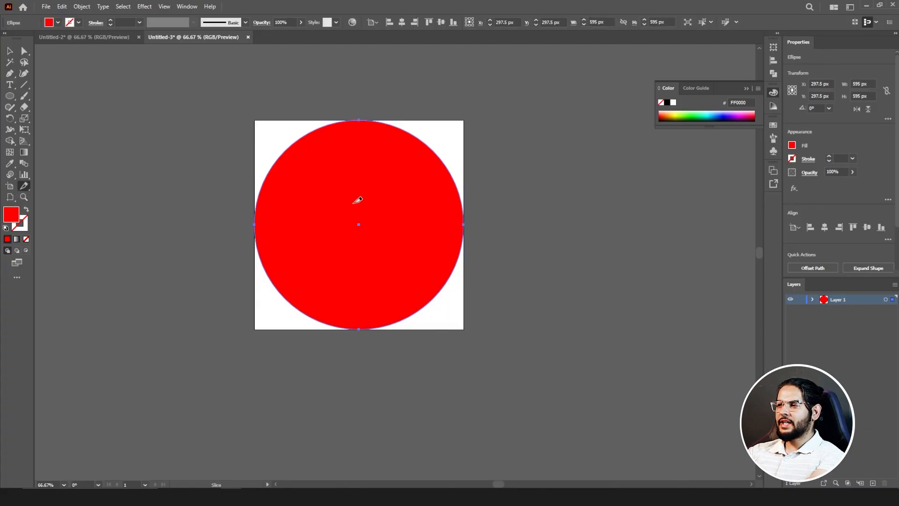
mouse_move(319, 174)
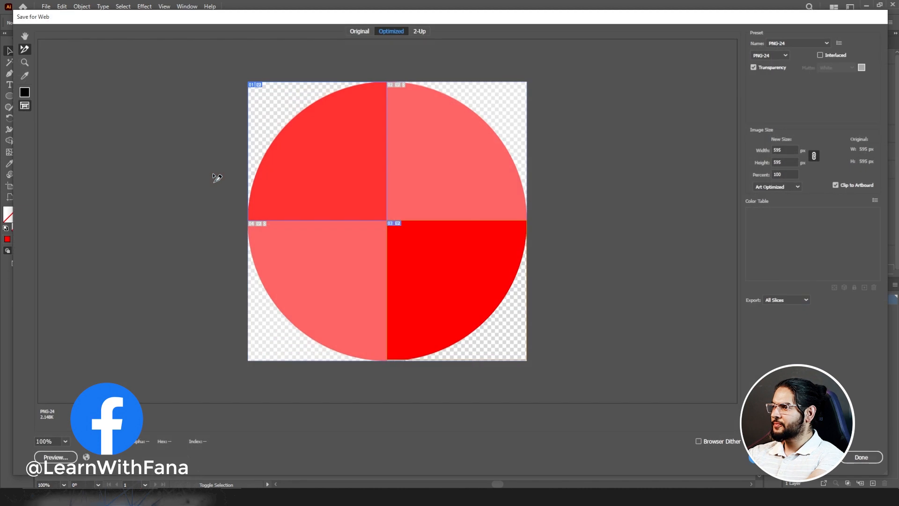
mouse_move(426, 217)
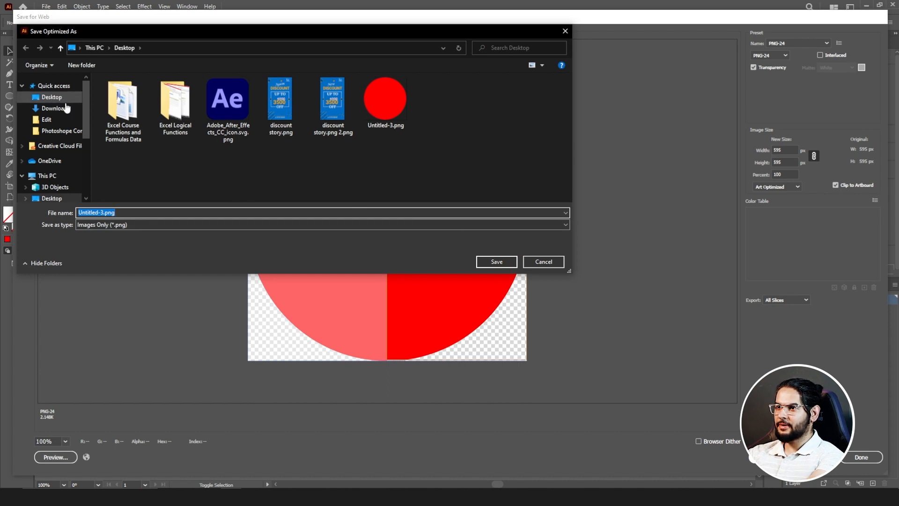
- Save the slices to Downloads, then open Untitled-3_01.png from the images folder
left_click(55, 109)
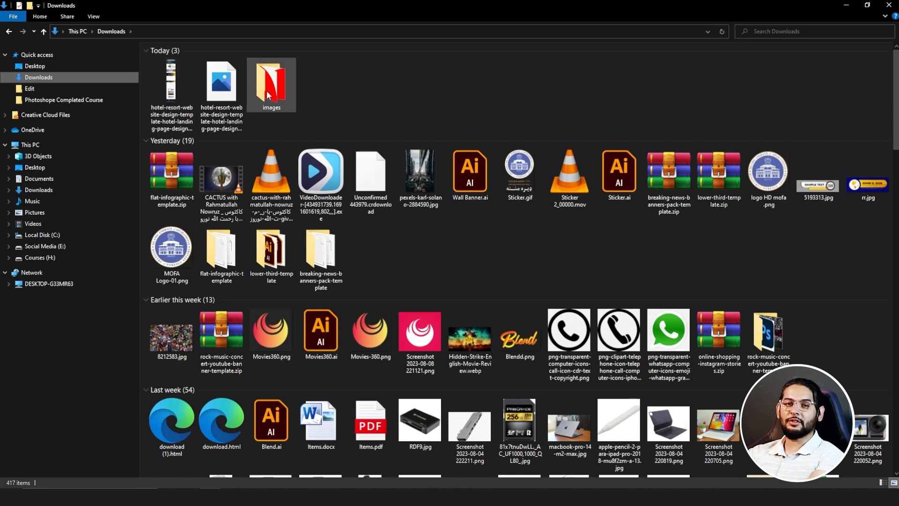
double_click(270, 84)
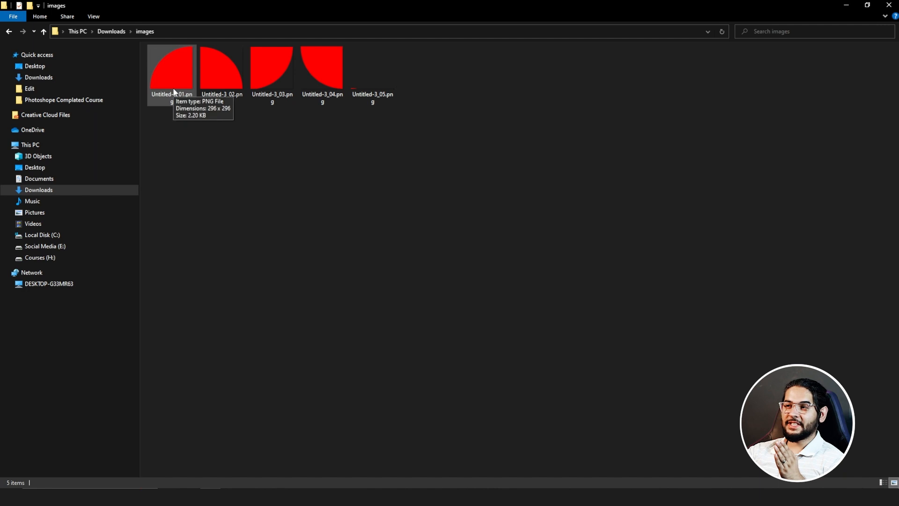
double_click(170, 69)
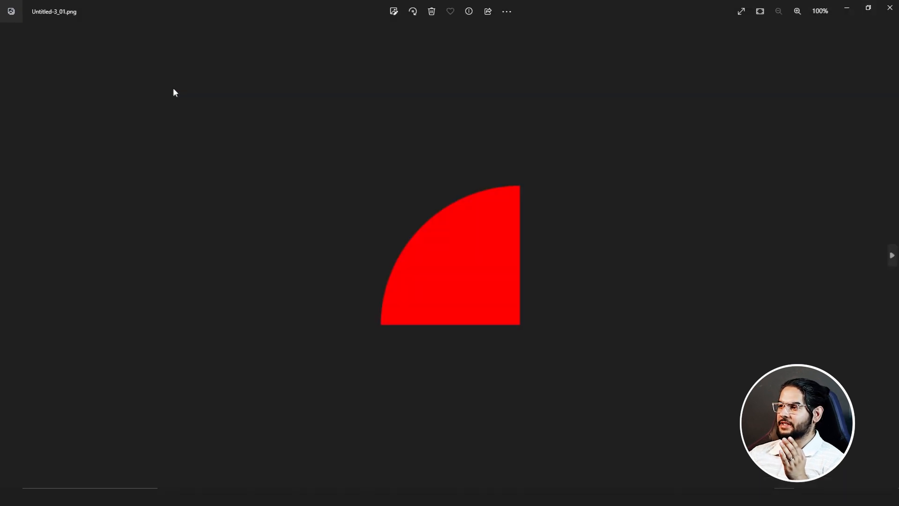
- Step forward through the exported circle slice images in Photos
left_click(891, 255)
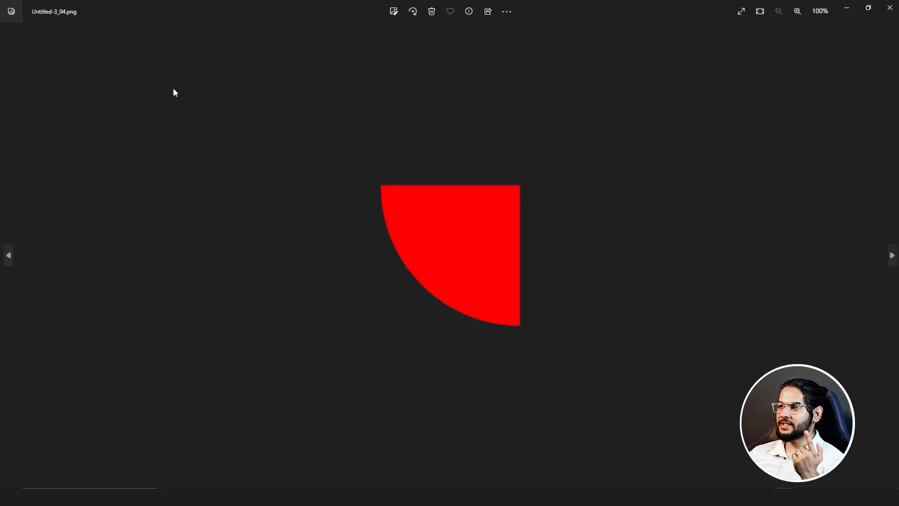
left_click(891, 254)
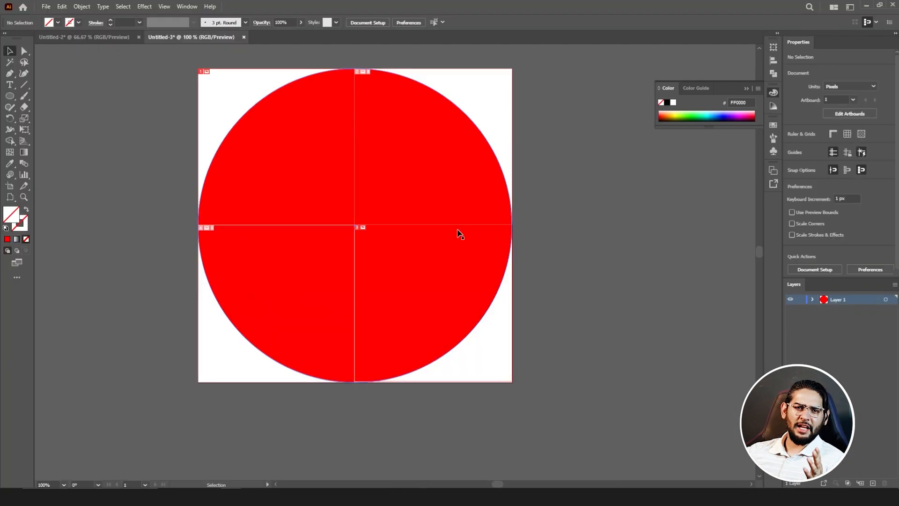
mouse_move(403, 279)
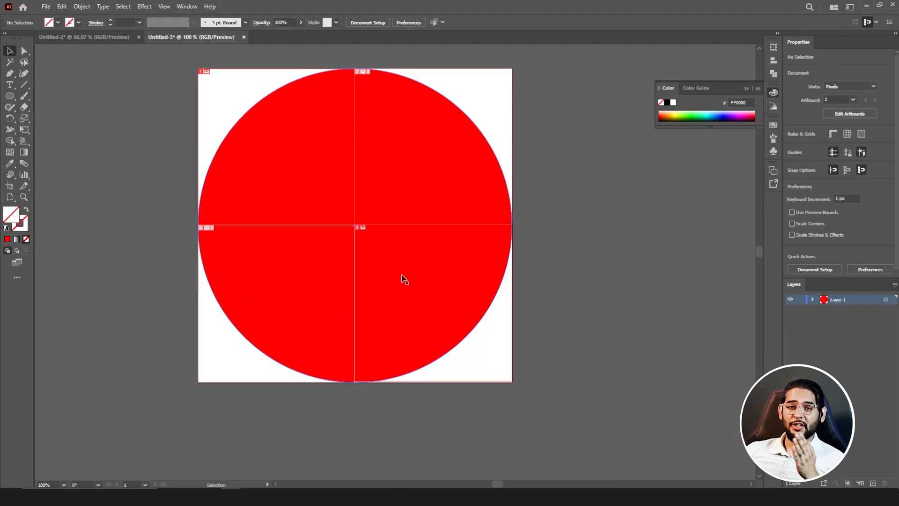
mouse_move(167, 292)
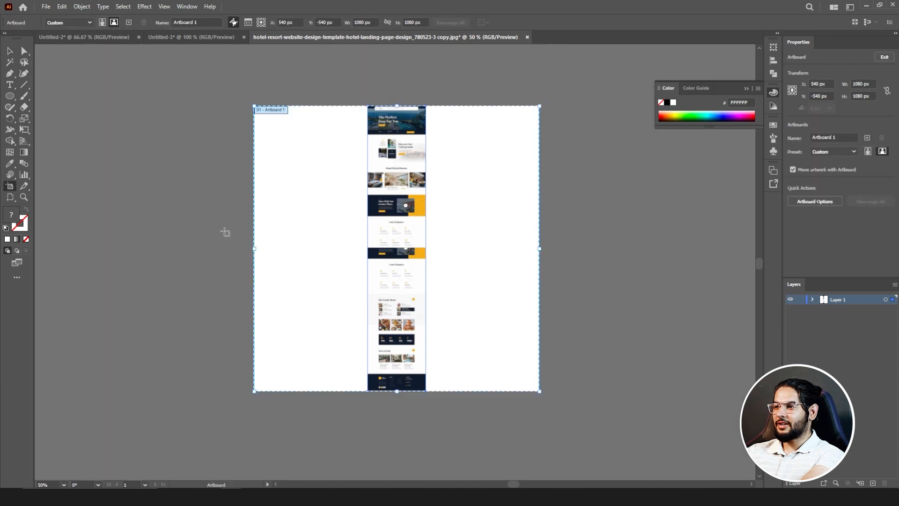
- Drag the artboard's left and right edges in to the layout's edges
left_click_drag(253, 248, 352, 248)
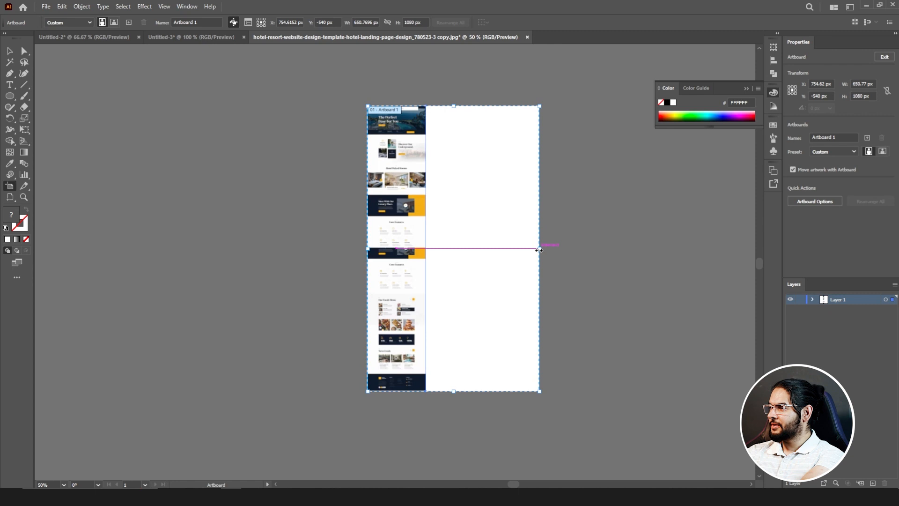
left_click_drag(539, 250, 426, 250)
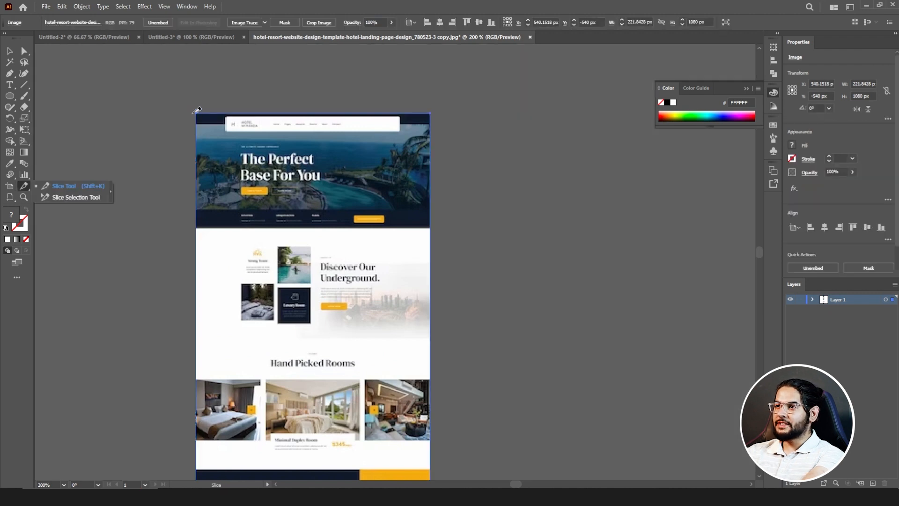
- Slice off the hero banner, then scroll down toward the footer sections
left_click_drag(197, 110, 447, 207)
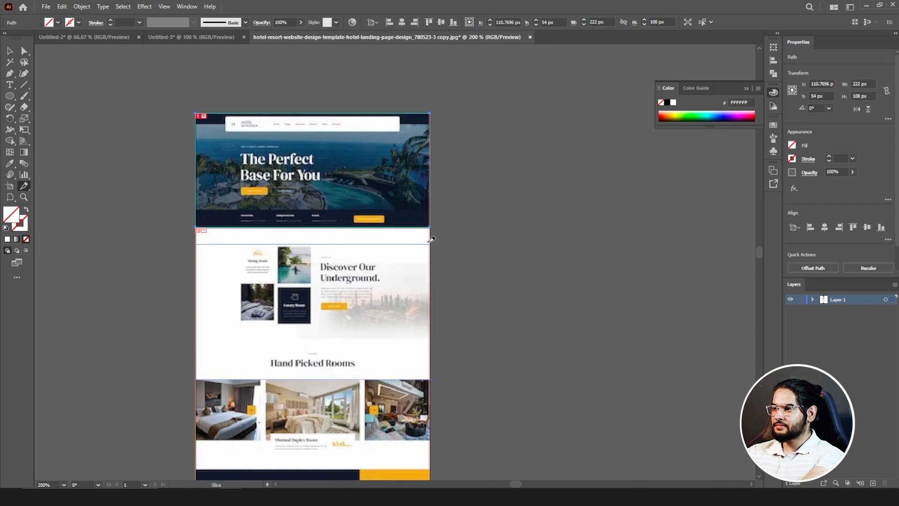
scroll("down", 3)
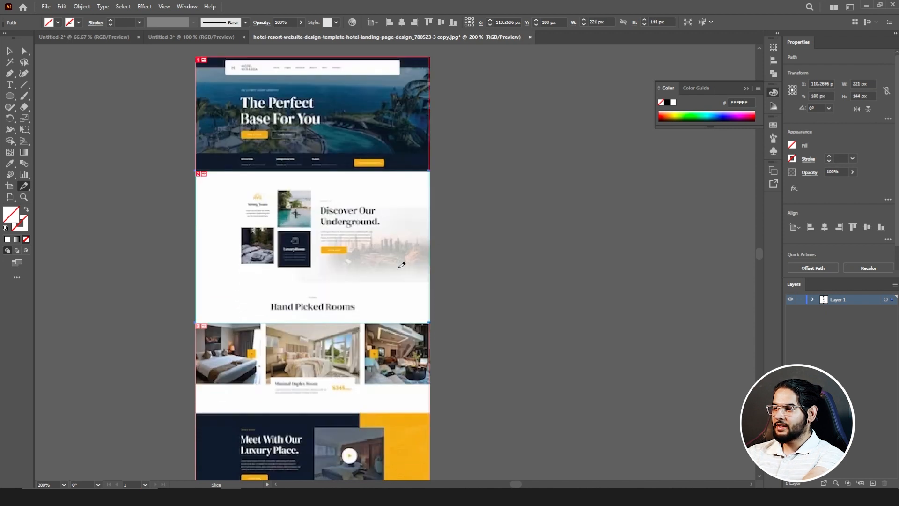
scroll("down", 3)
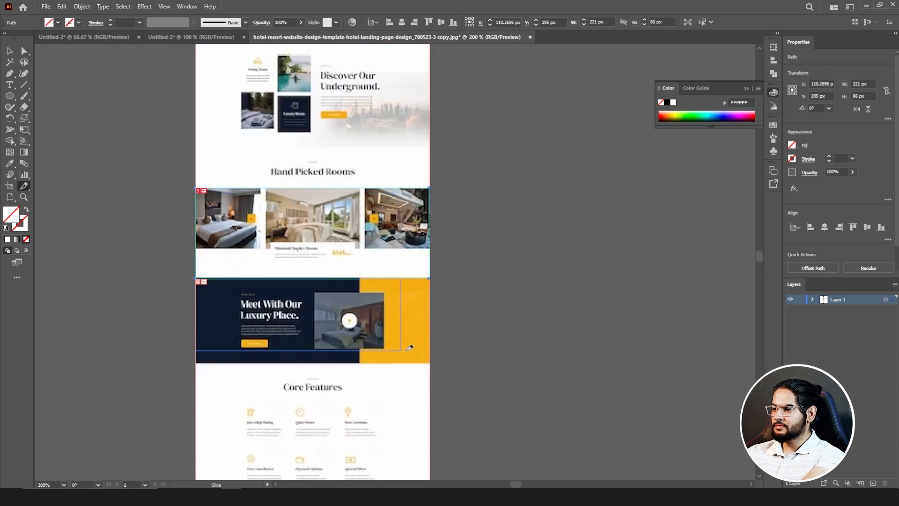
scroll("down", 3)
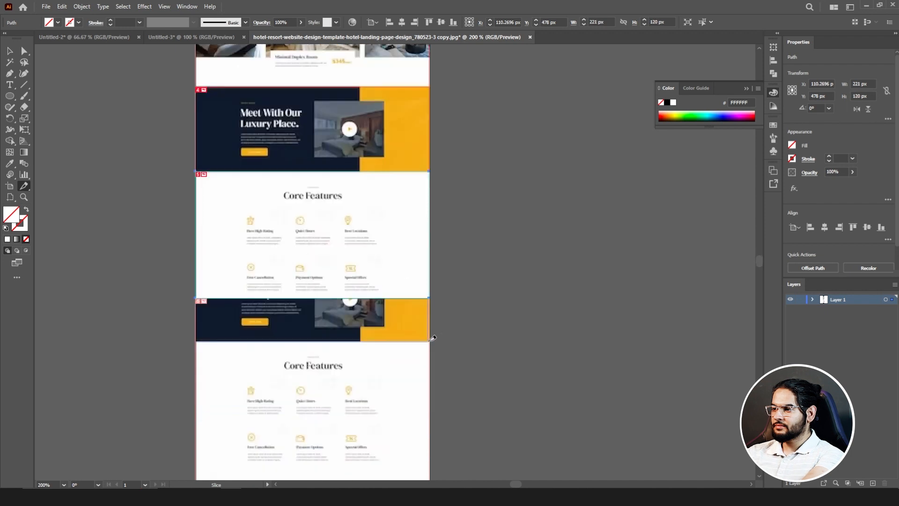
scroll("down", 3)
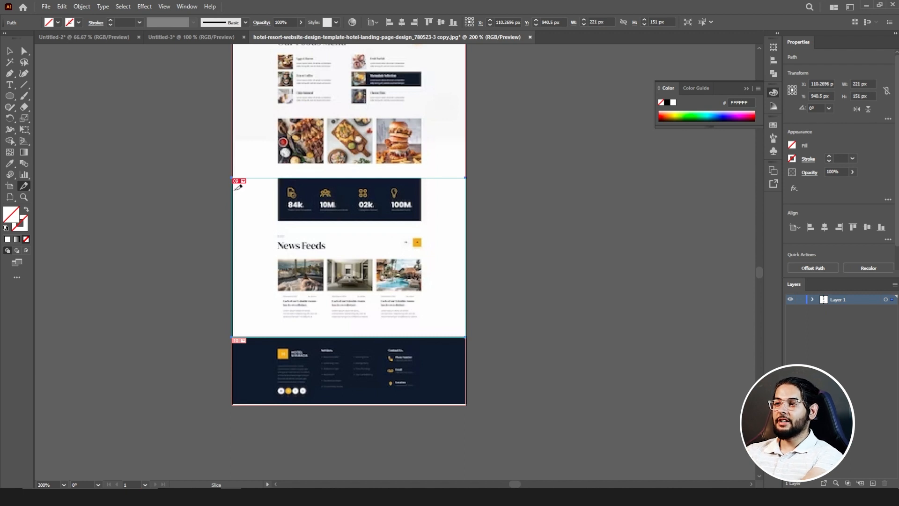
mouse_move(252, 259)
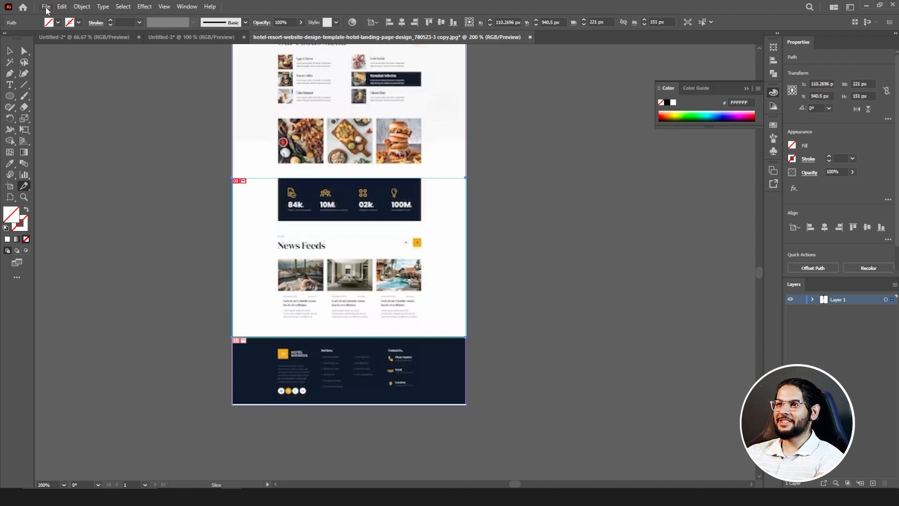
- Export all hotel layout slices as PNGs via File > Export > Save for Web
left_click(45, 6)
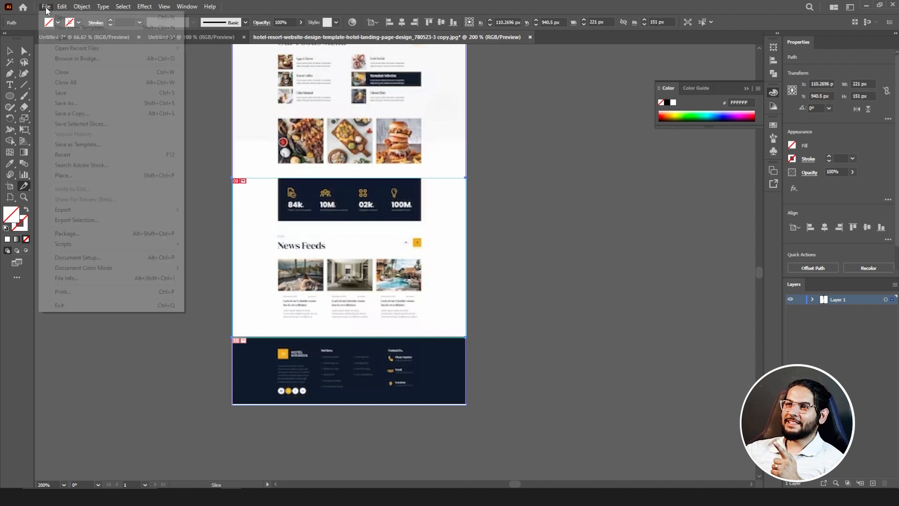
mouse_move(63, 209)
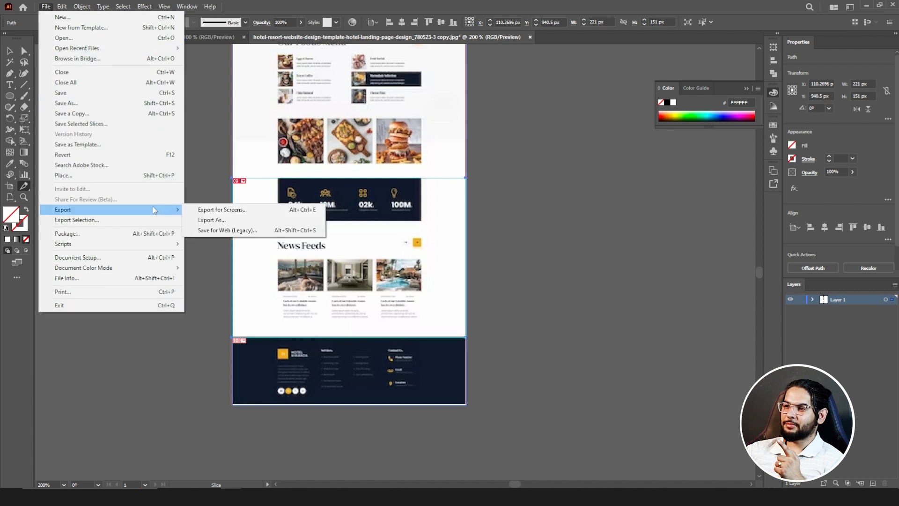
mouse_move(227, 230)
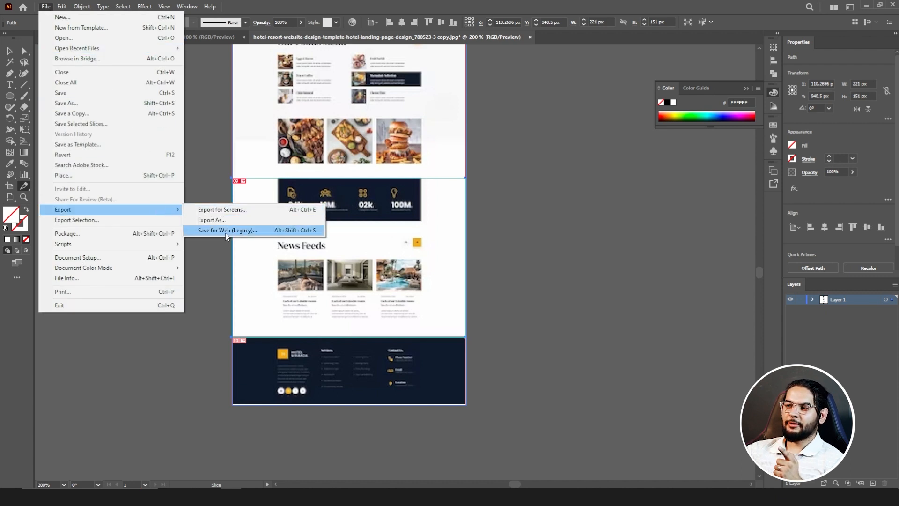
left_click(227, 230)
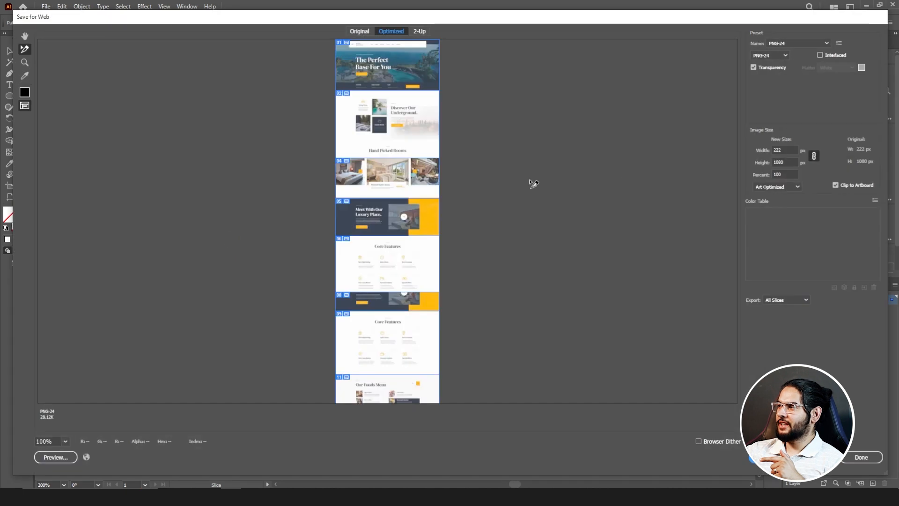
mouse_move(354, 53)
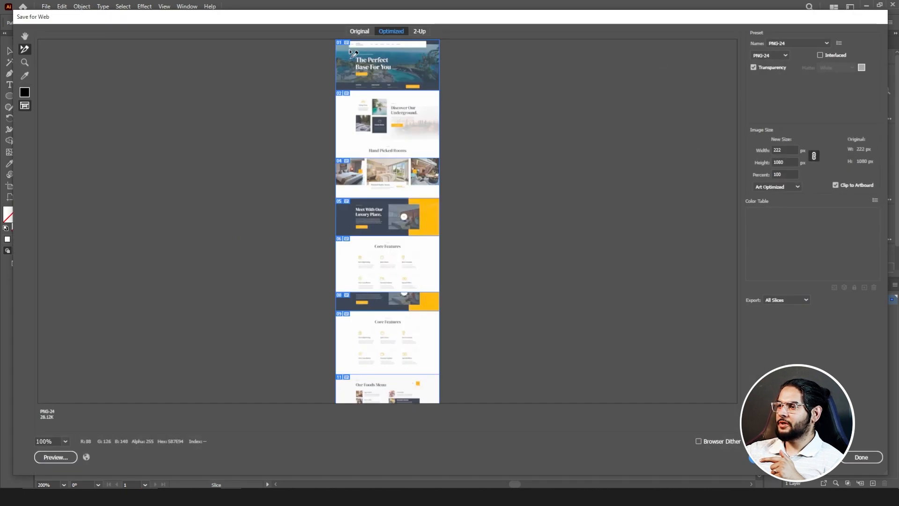
mouse_move(599, 273)
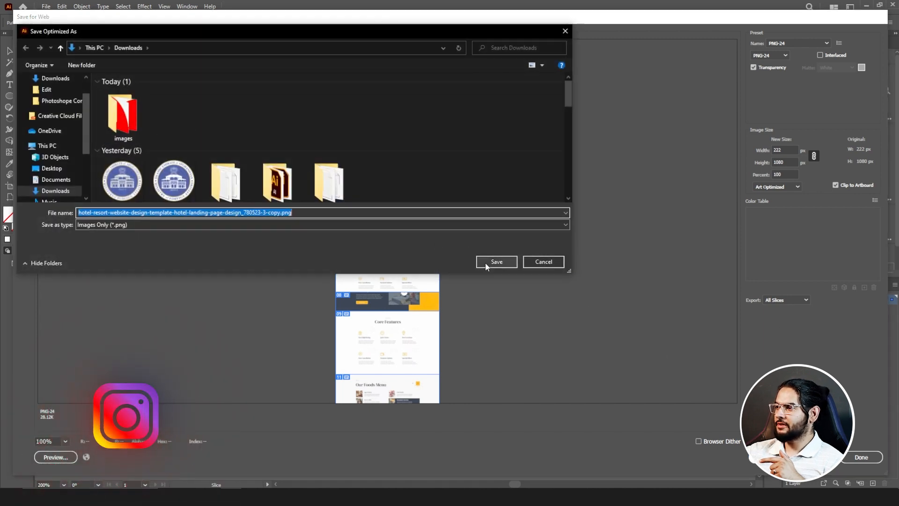
left_click(496, 261)
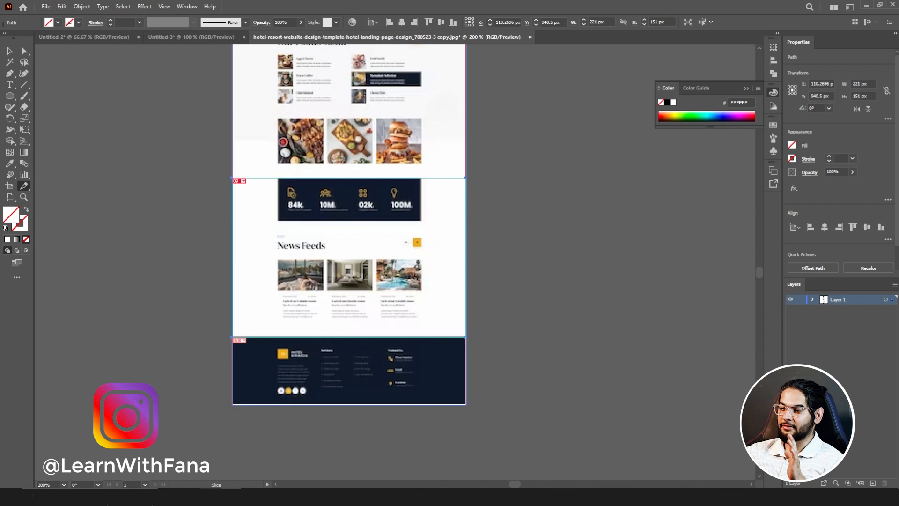